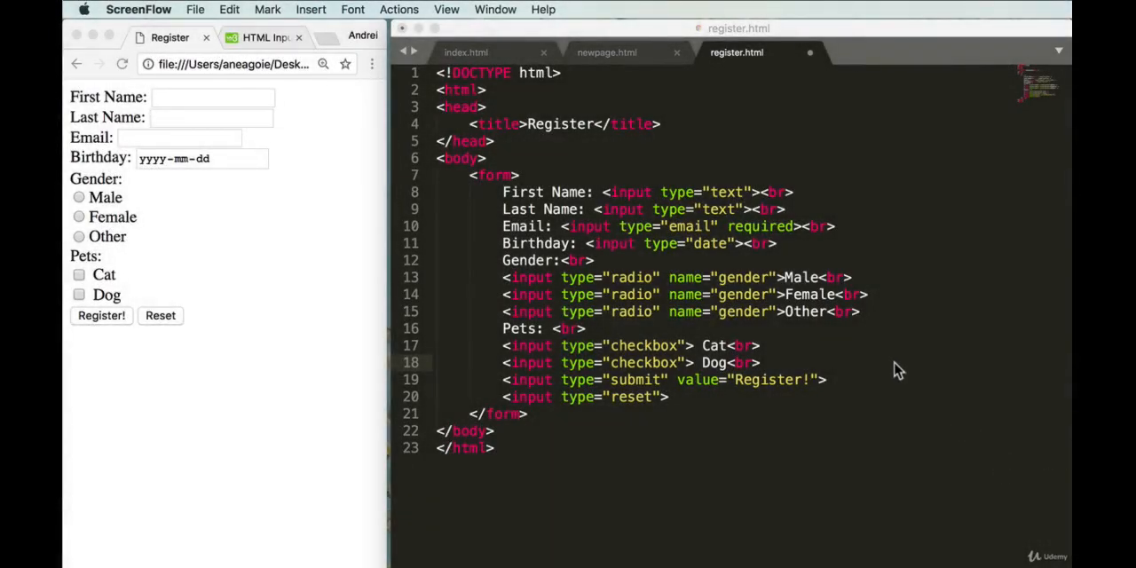
mouse_move(806, 372)
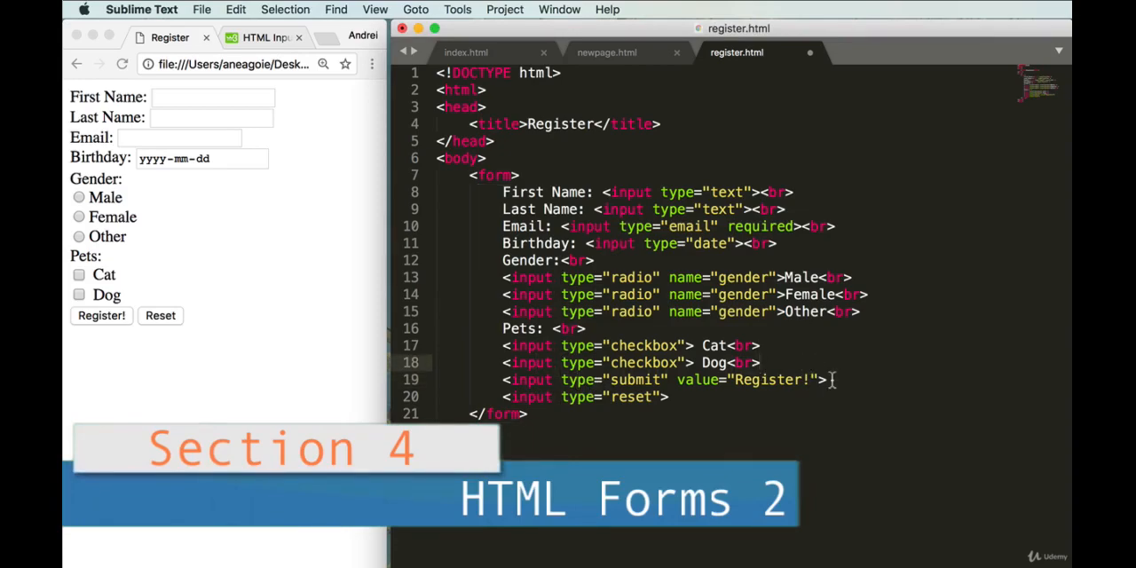
Step: Add a 'Cars:' label with a line break and start a select element after the Dog checkbox
type("Ca")
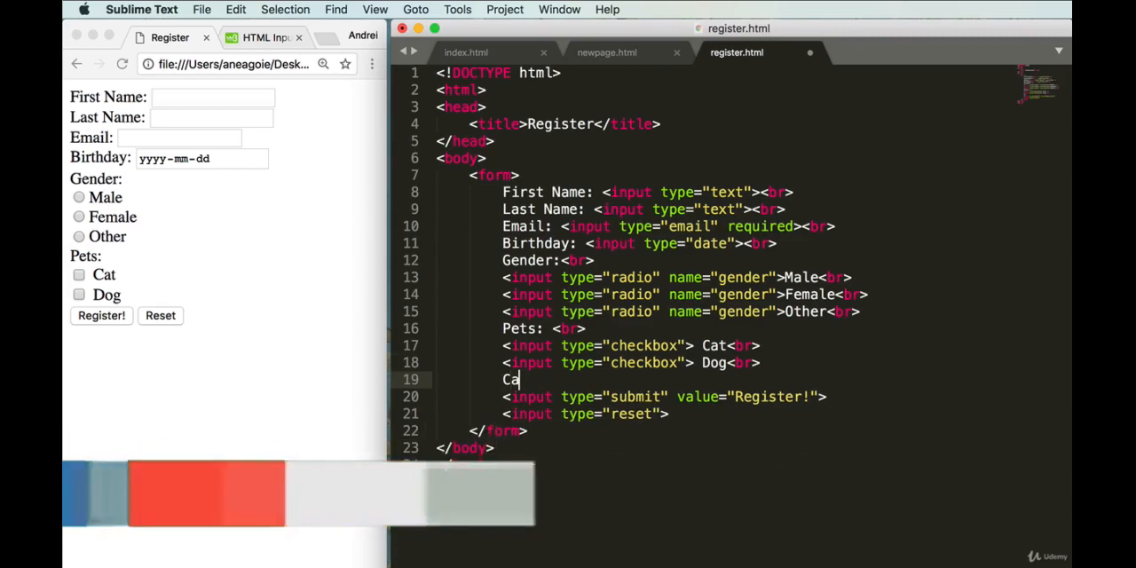
type("rs:")
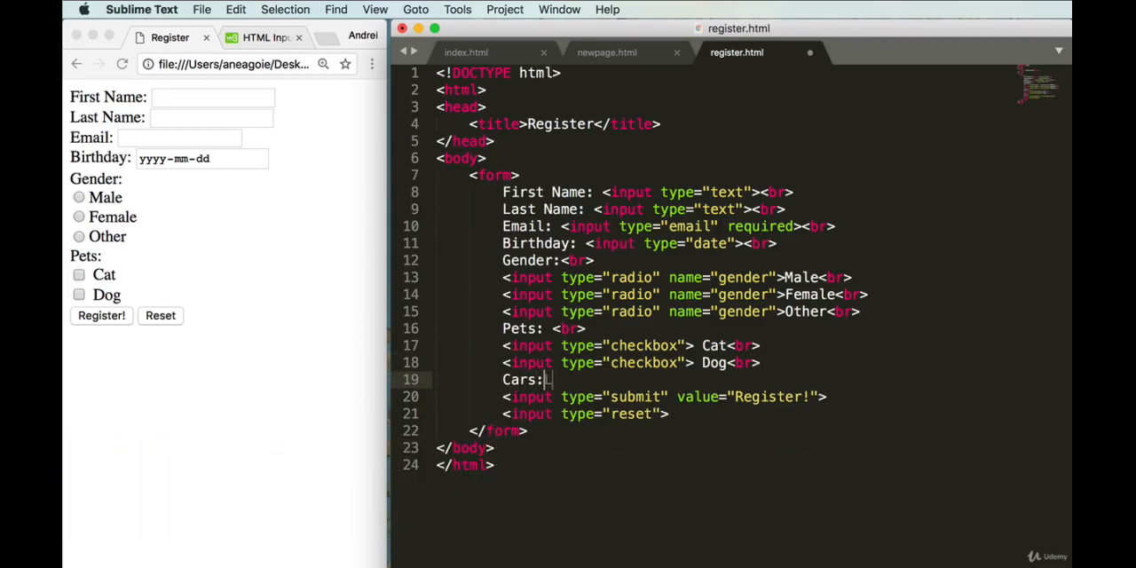
type("<br")
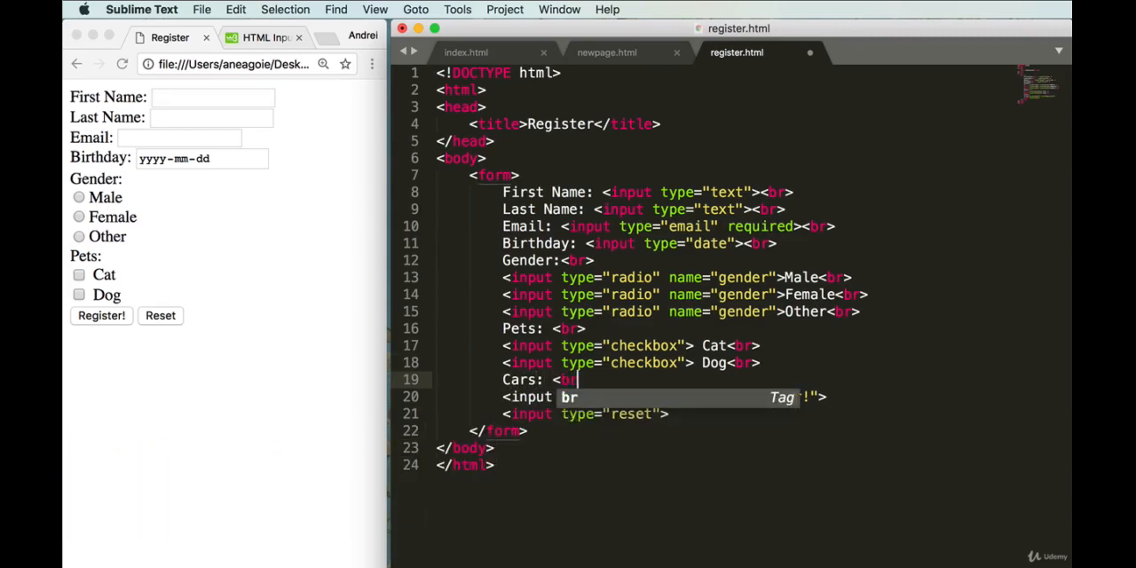
key("enter")
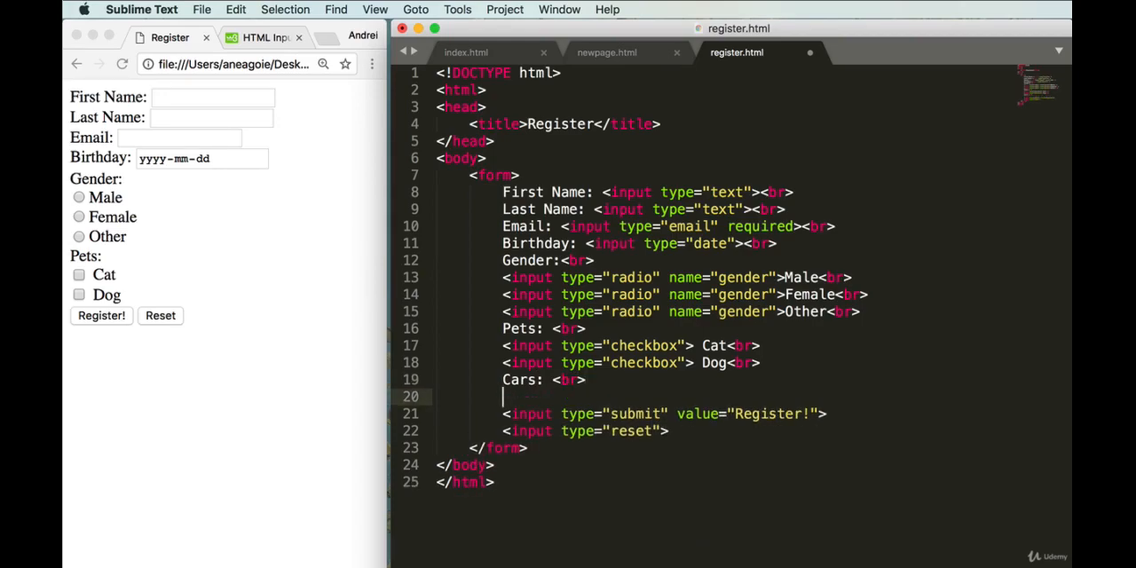
type("<")
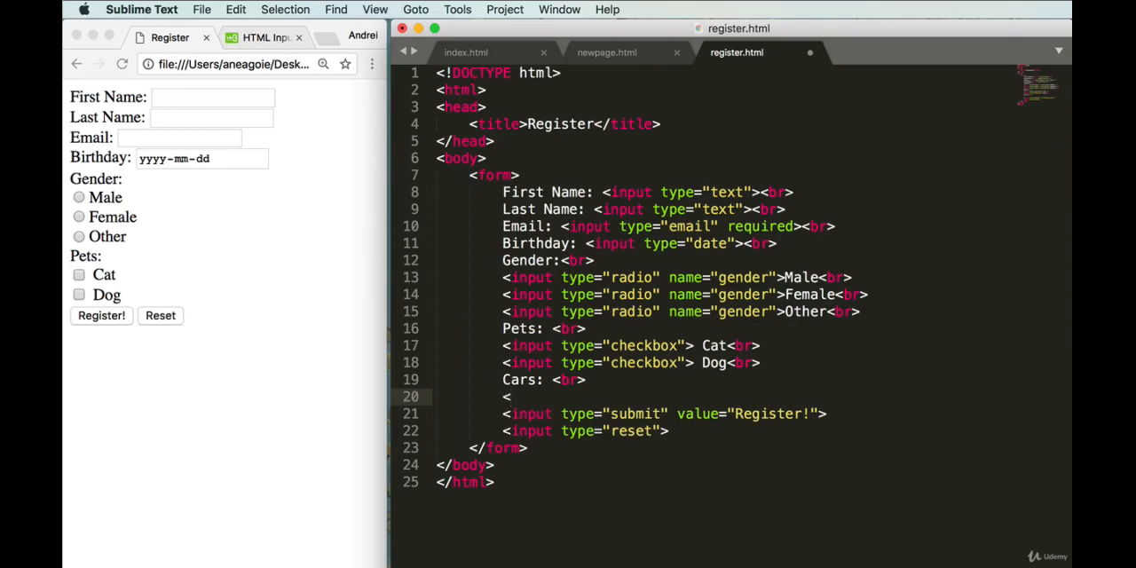
type("select>")
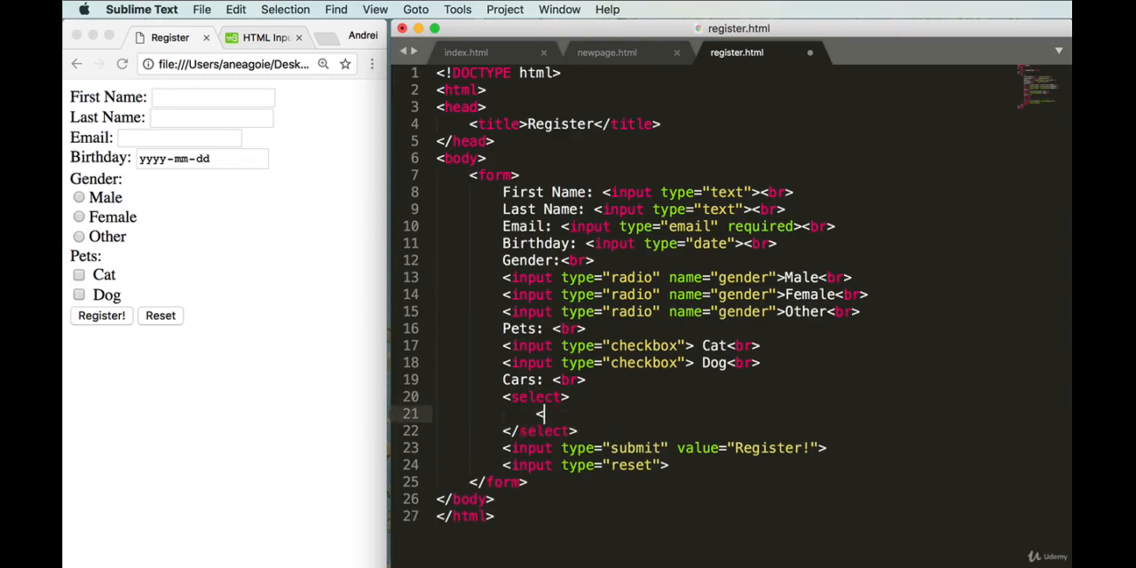
Step: Add an option with value "volvo" and text Volvo inside the select
type("option")
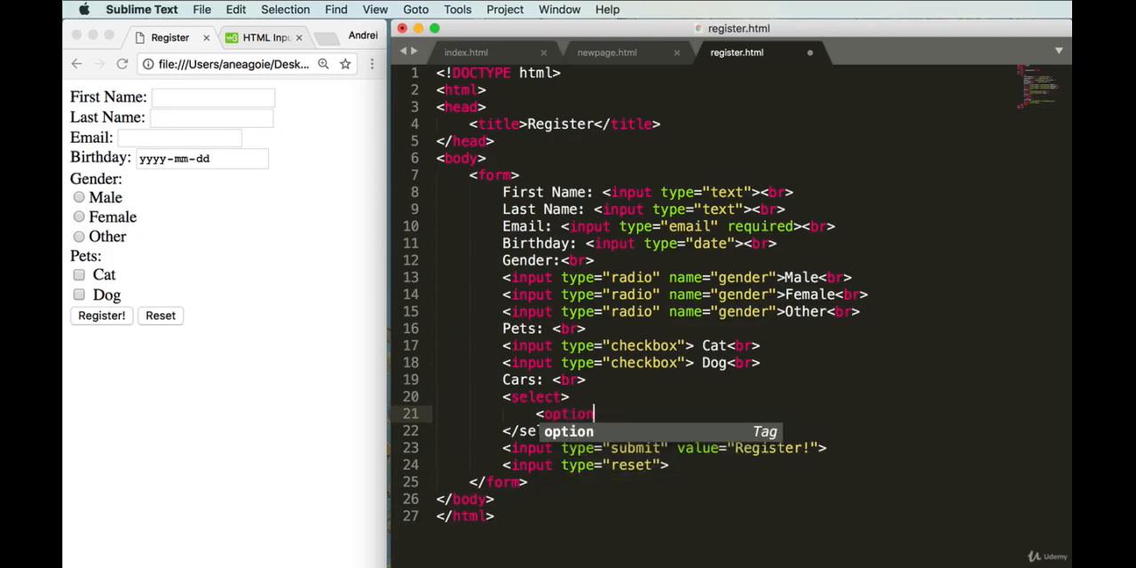
type("value=\"")
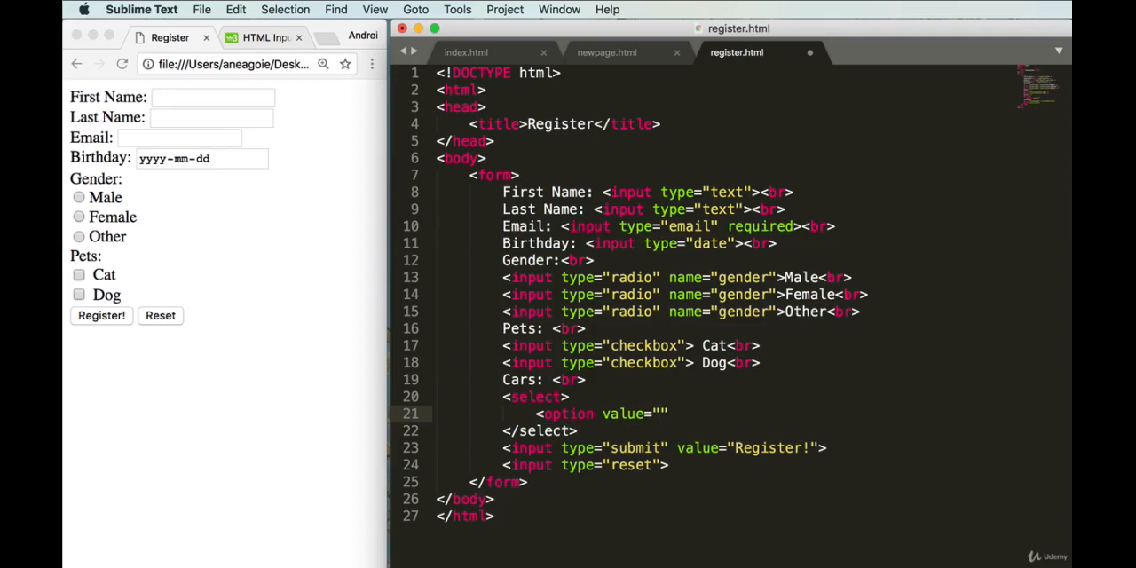
type("volvo")
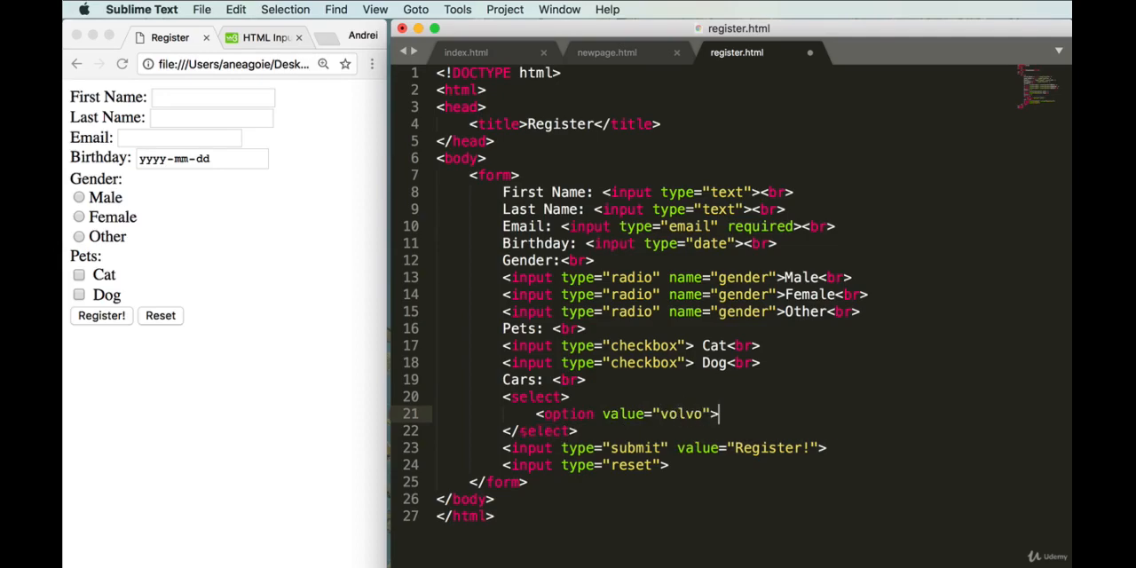
type("Volvo")
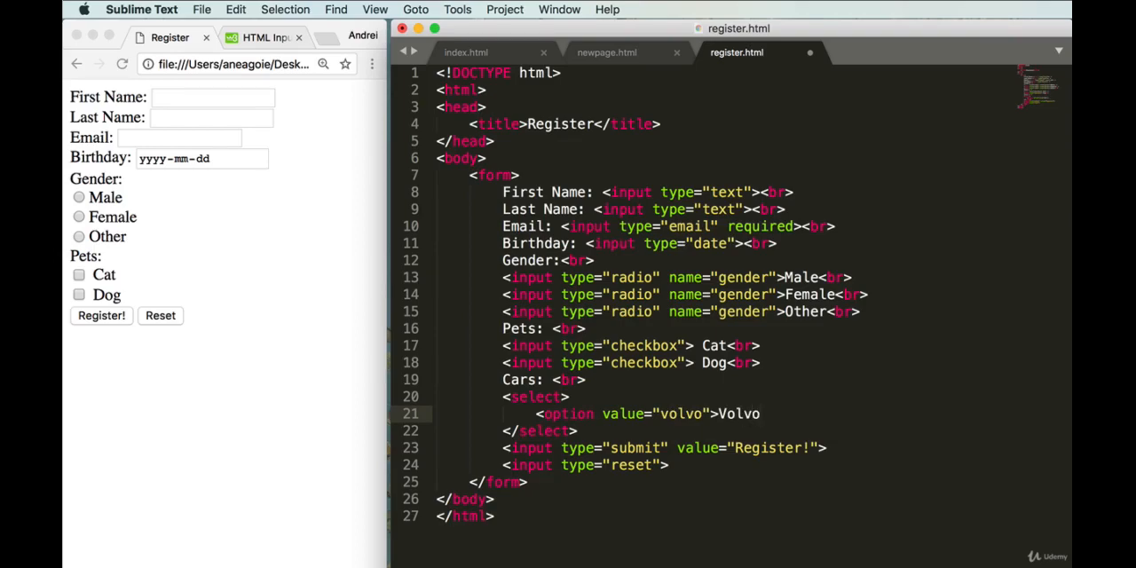
left_click(760, 413)
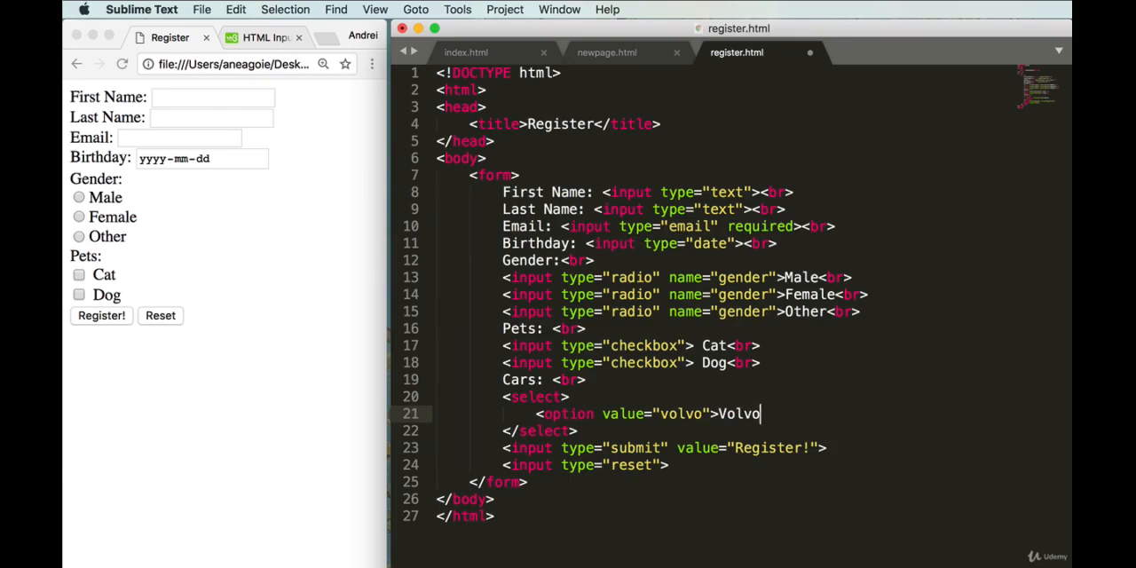
type("</option>")
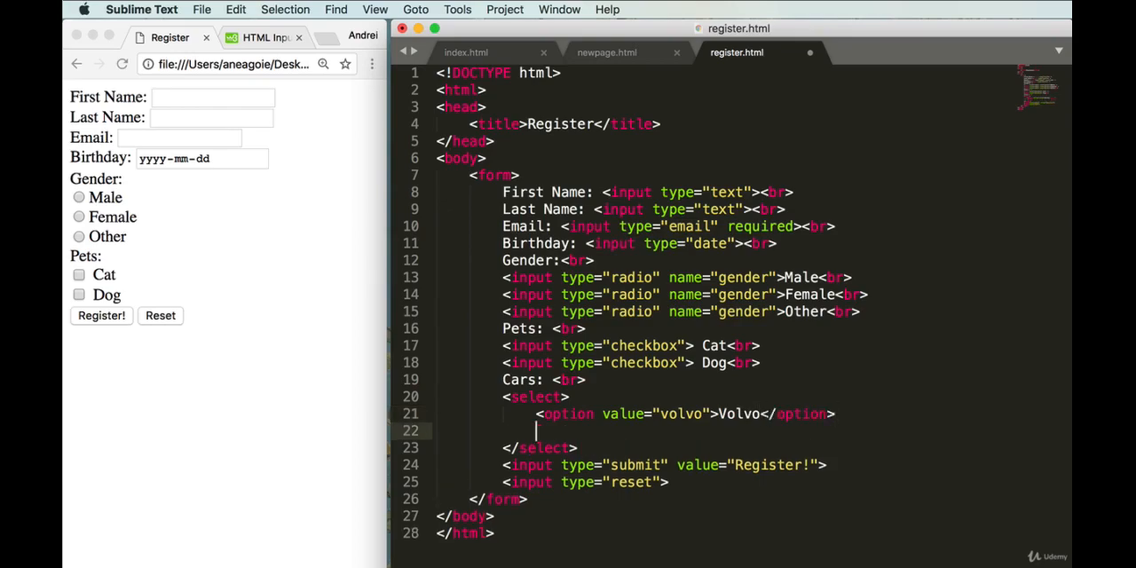
Step: Add a second option for Audi and close it
type("<option value=\"Audi\">A")
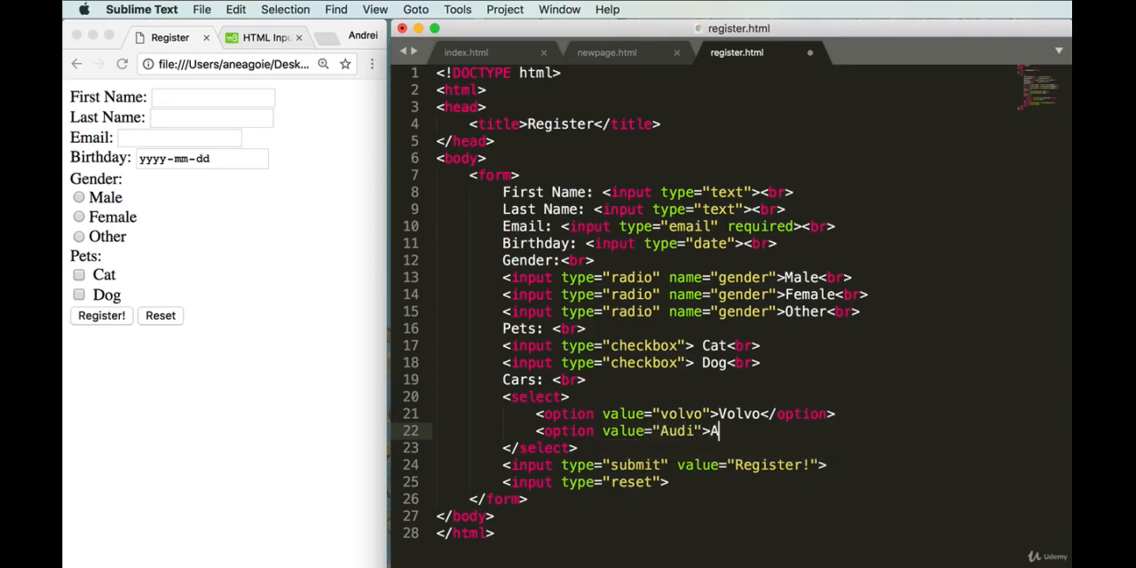
type("udi<")
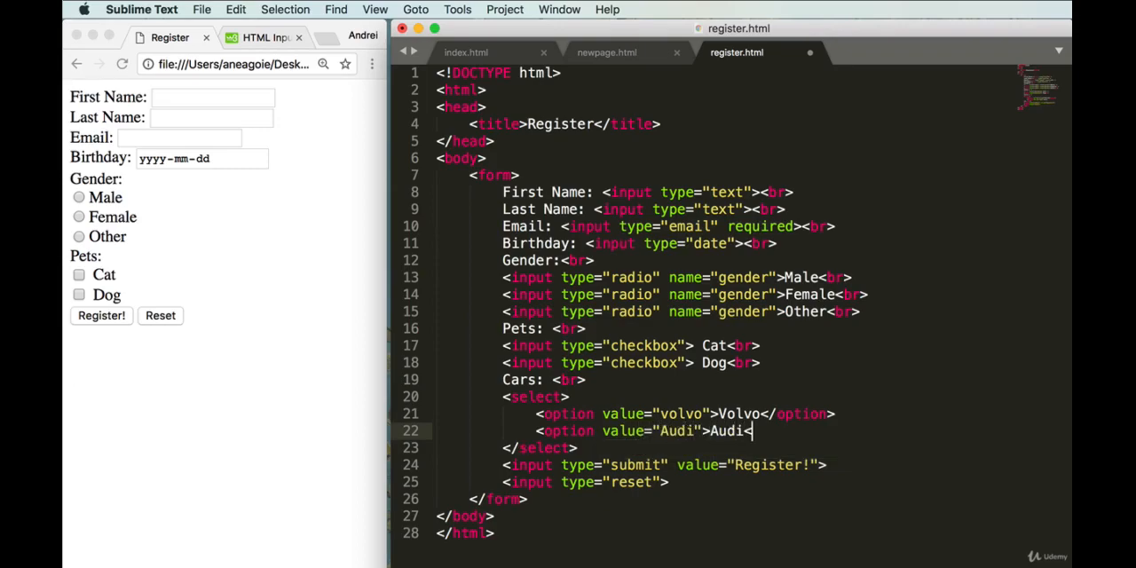
type("/option>")
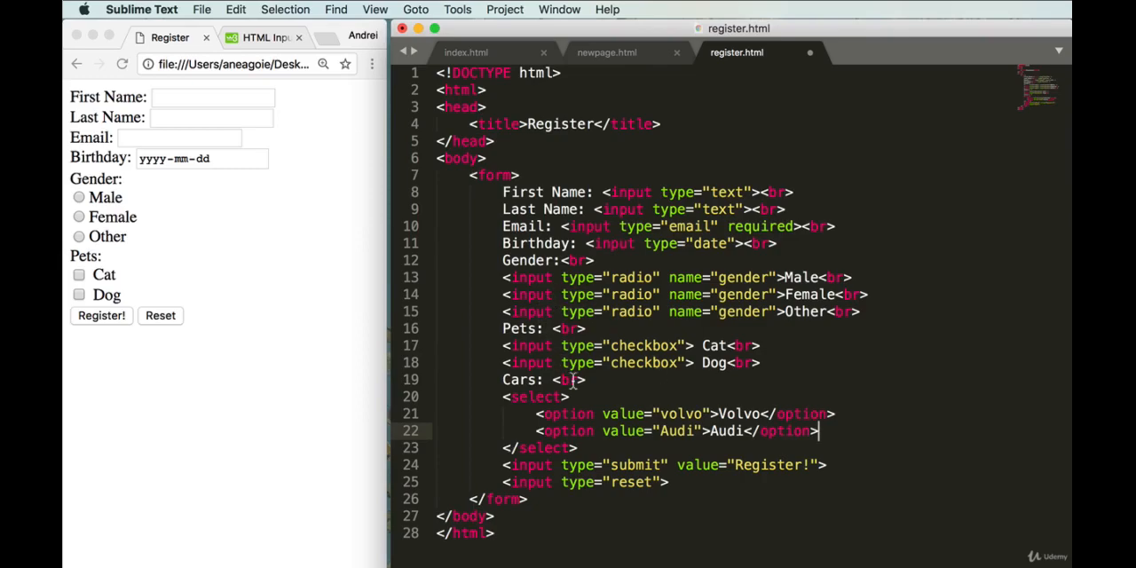
mouse_move(736, 430)
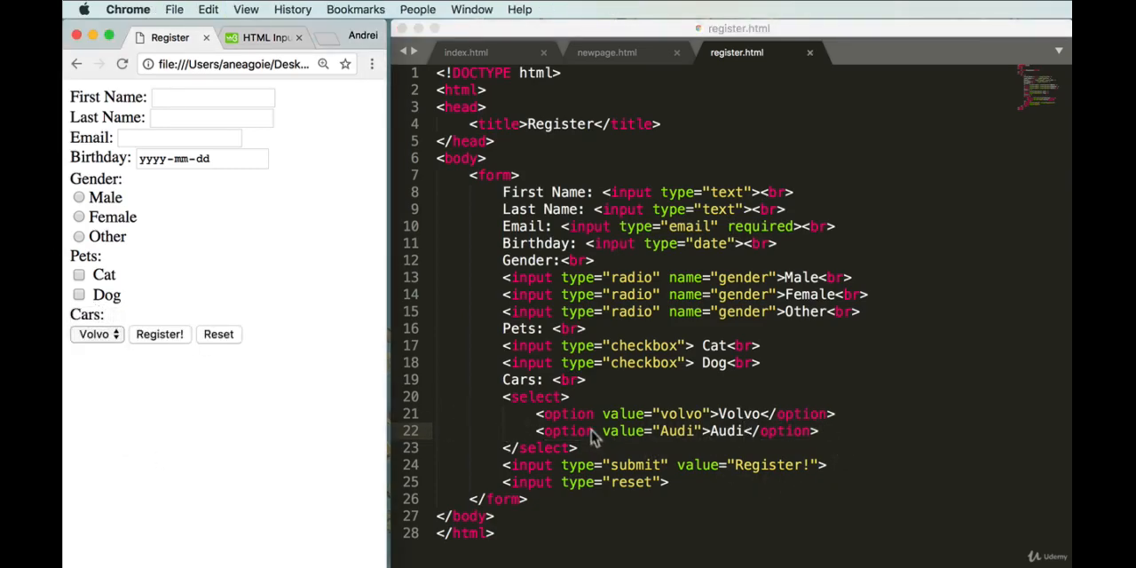
Step: Check the rendered Cars dropdown in Chrome, confirming it lists Volvo and Audi
left_click(600, 447)
type("<br>")
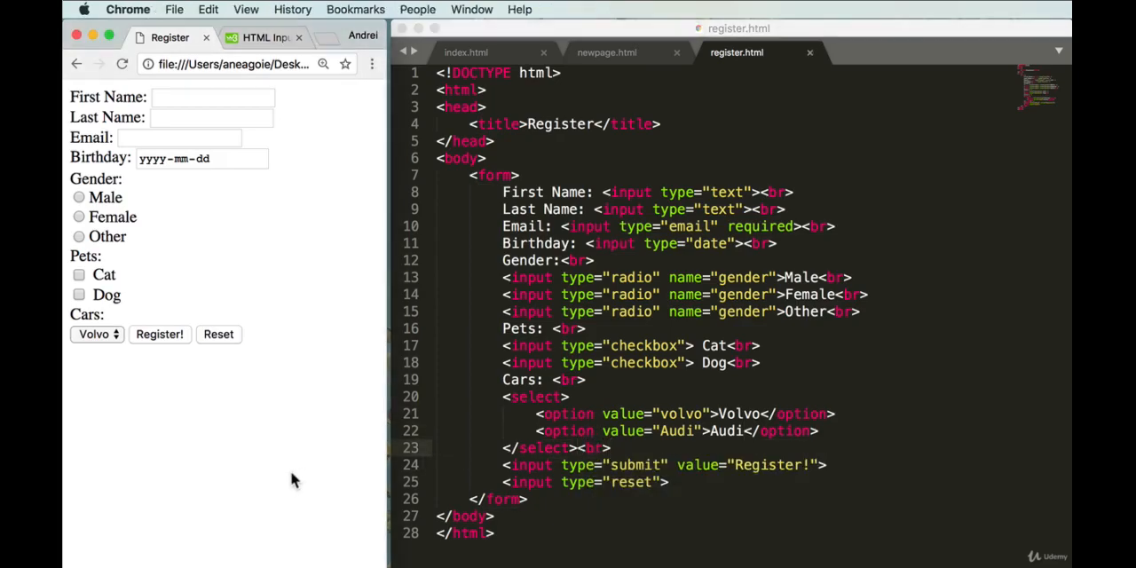
left_click(96, 333)
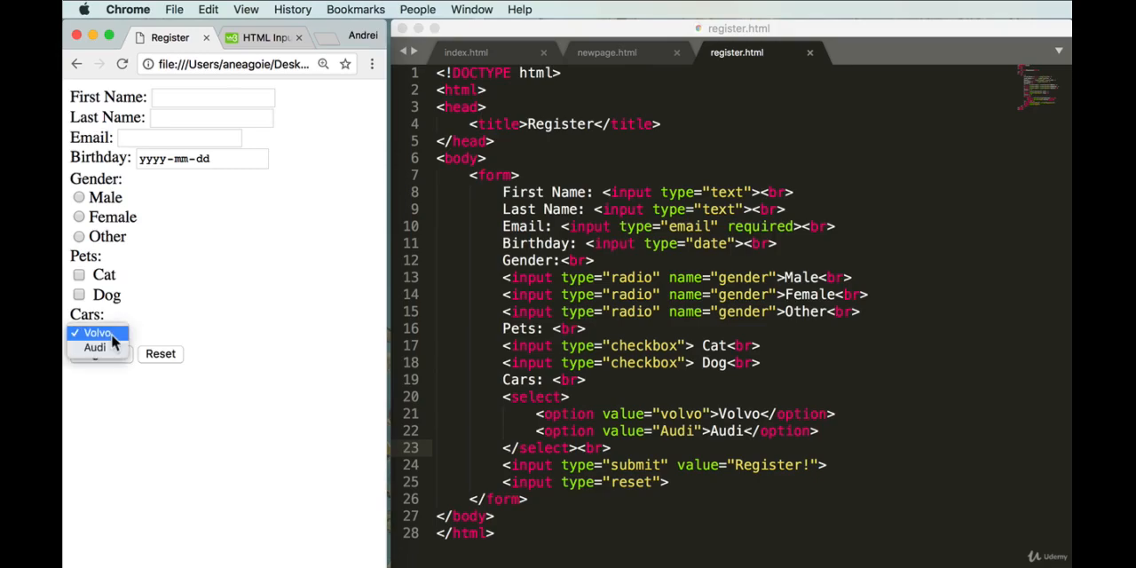
mouse_move(96, 348)
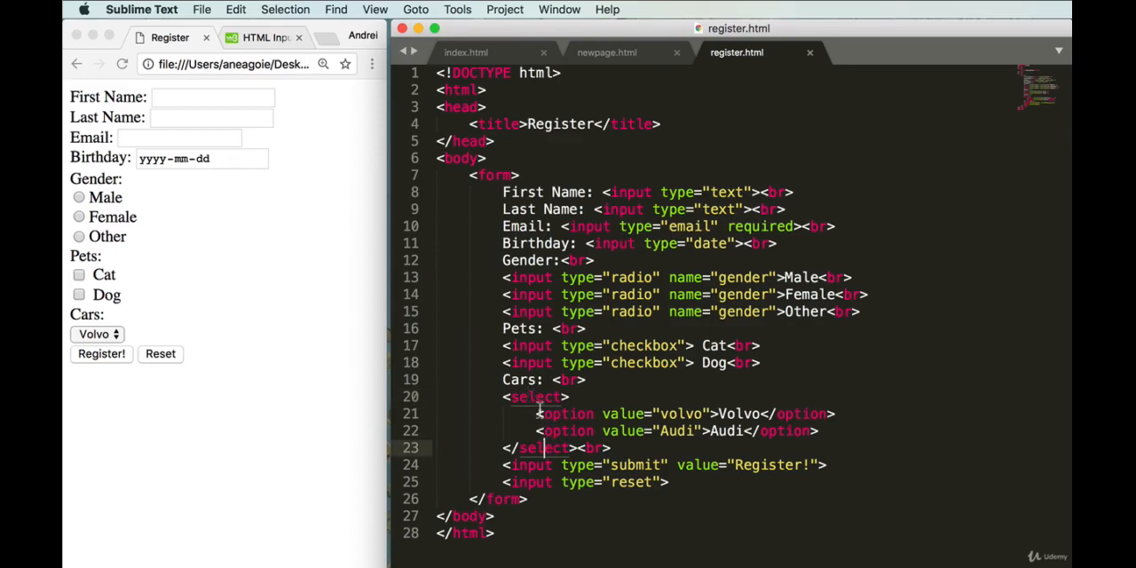
mouse_move(284, 424)
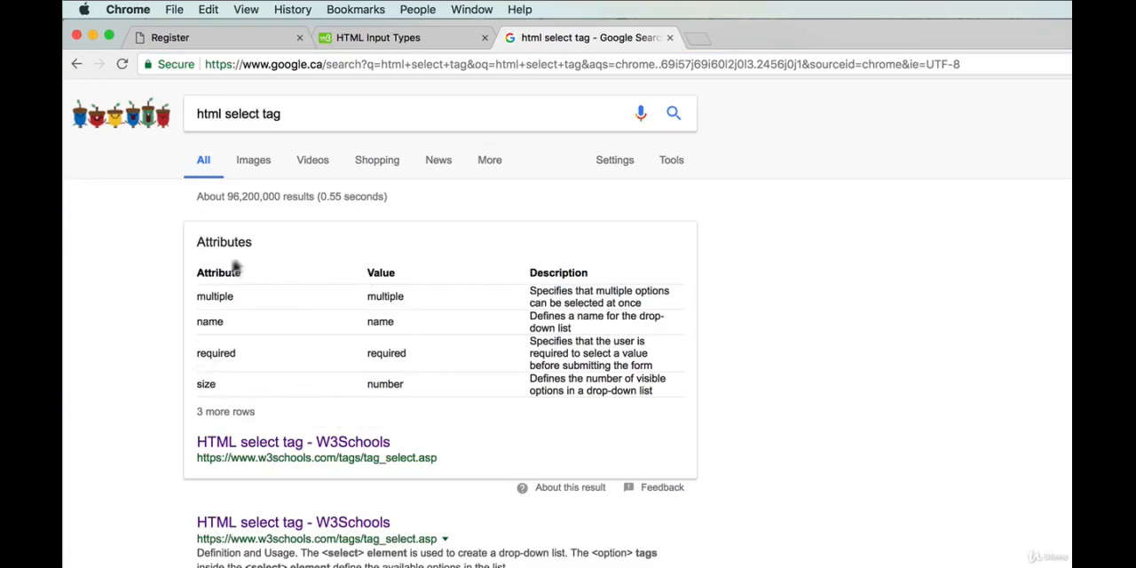
mouse_move(242, 295)
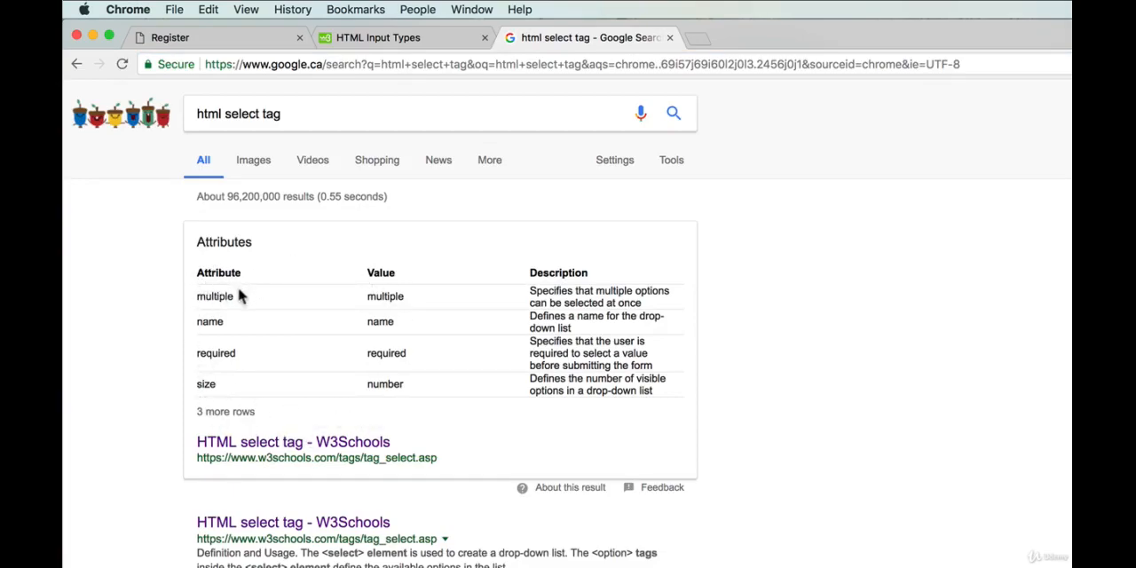
double_click(213, 295)
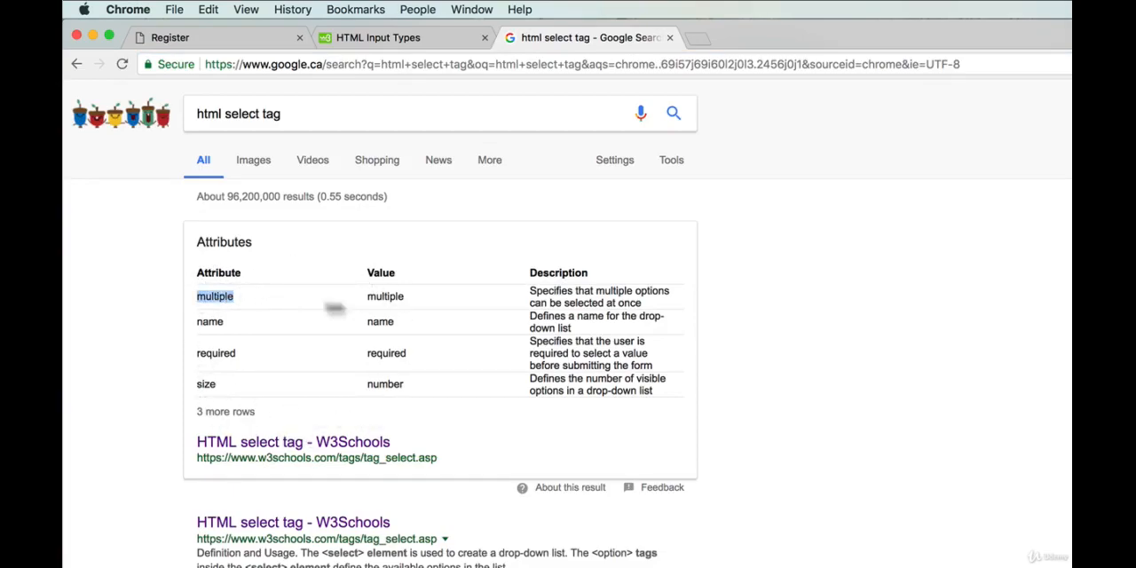
mouse_move(625, 301)
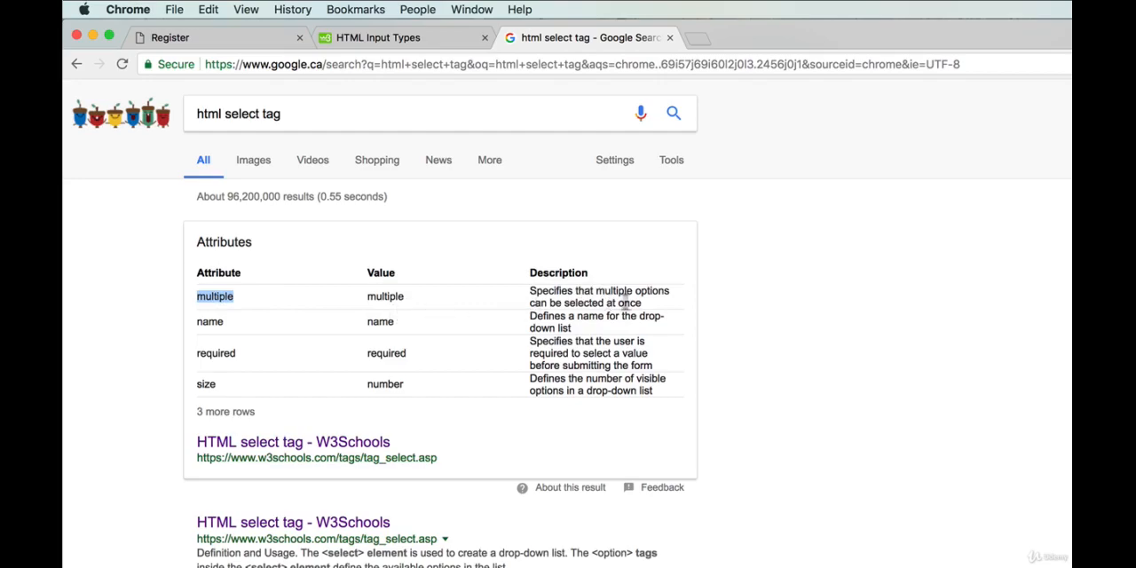
mouse_move(607, 305)
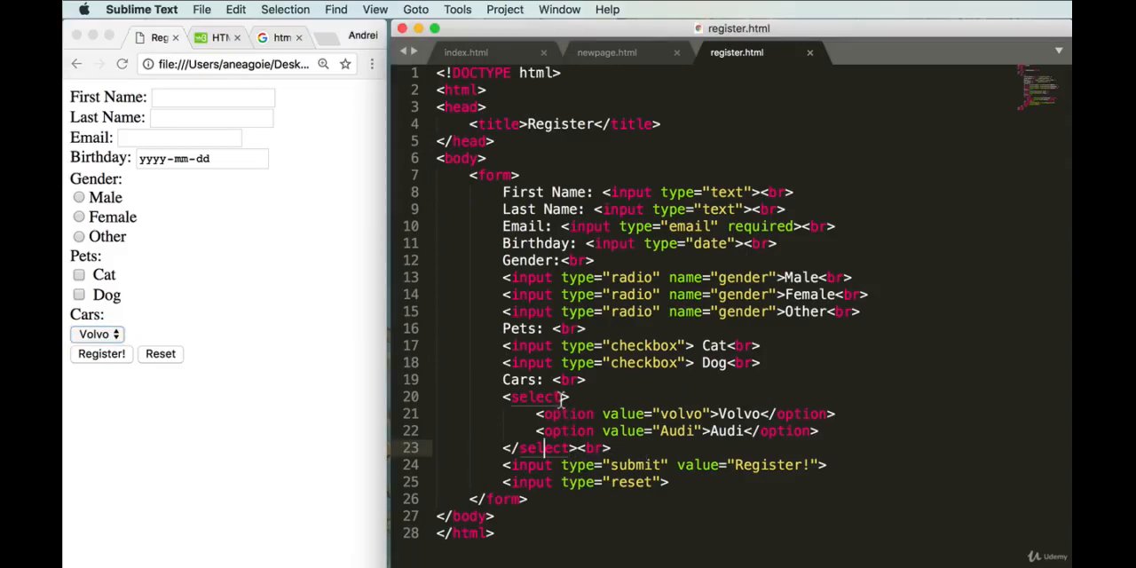
type("multiple")
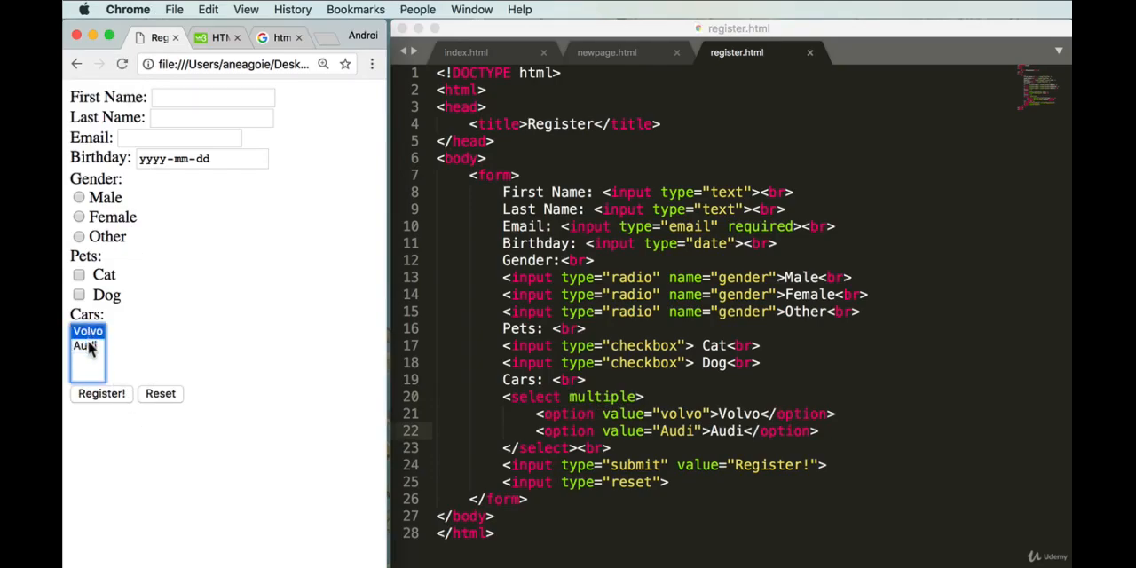
left_click(85, 344)
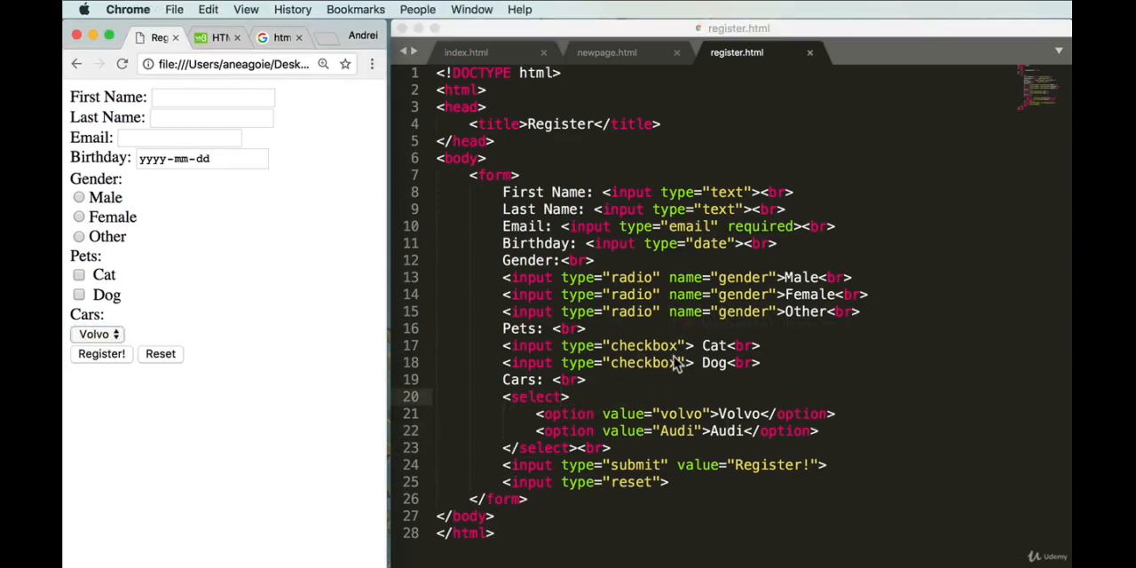
mouse_move(744, 326)
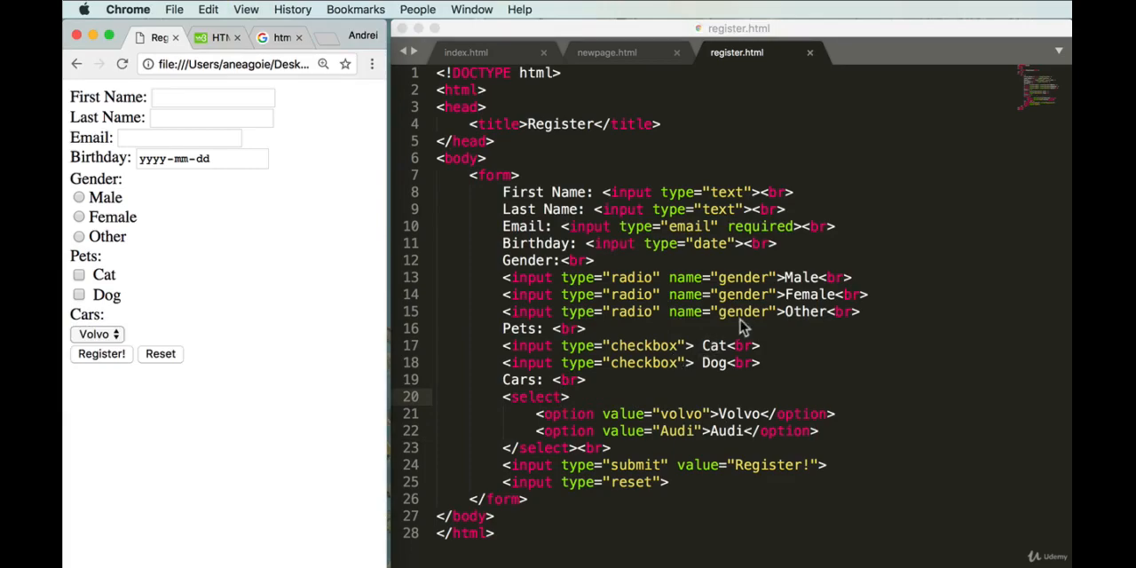
mouse_move(470, 227)
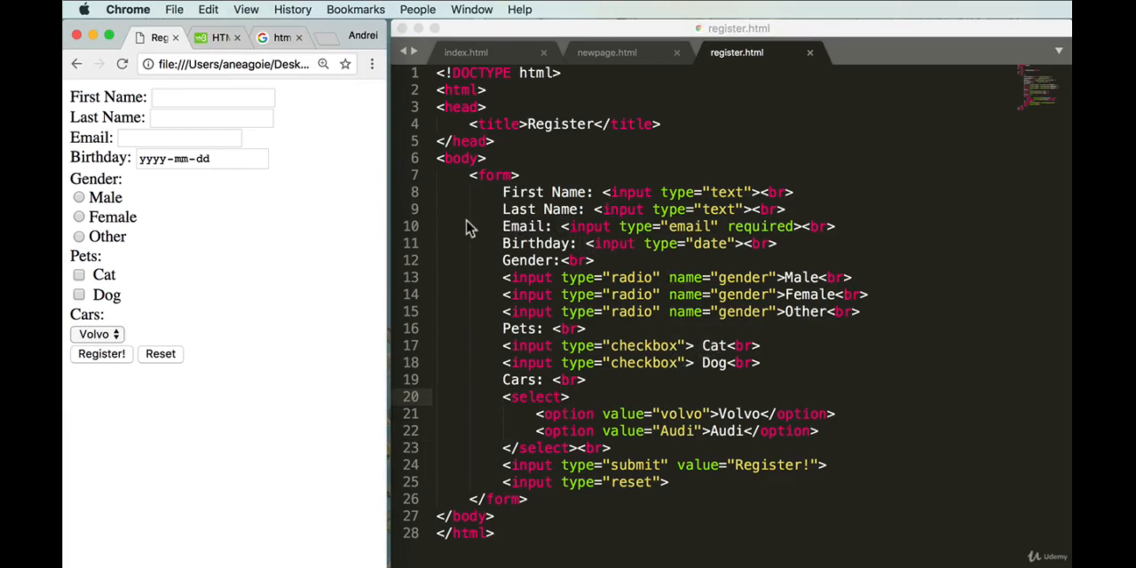
mouse_move(625, 277)
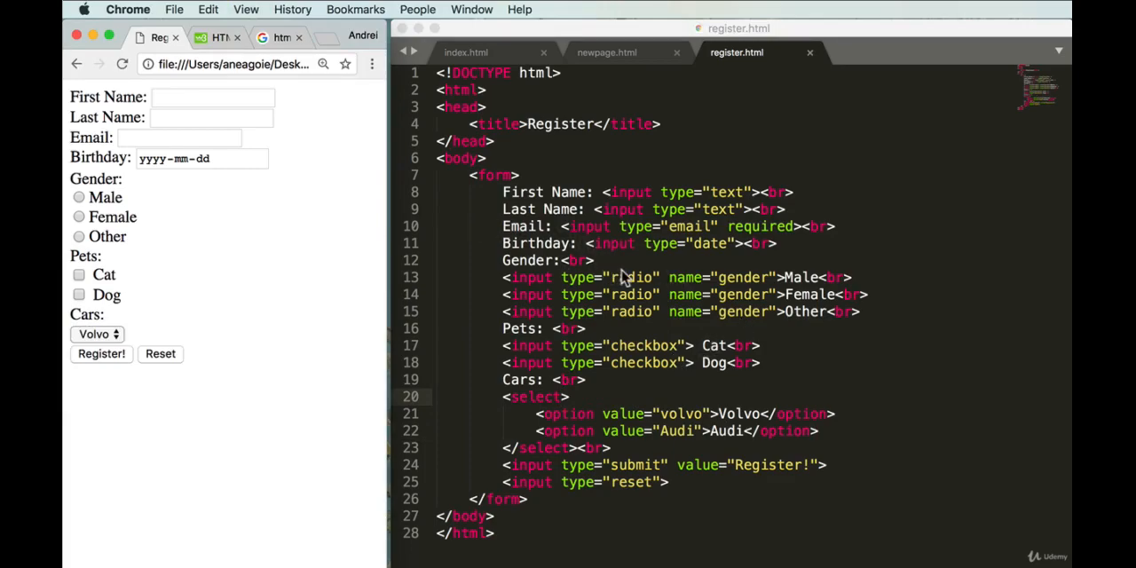
mouse_move(331, 202)
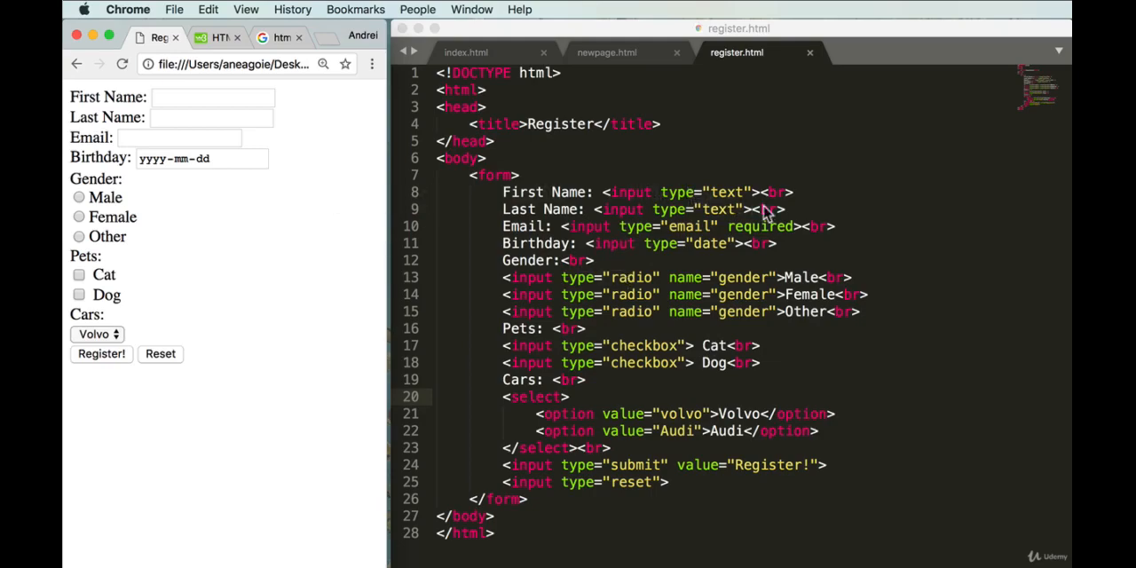
Step: Add a 'Password:' label and a password input with min 5 on a new line below Email
left_click(838, 227)
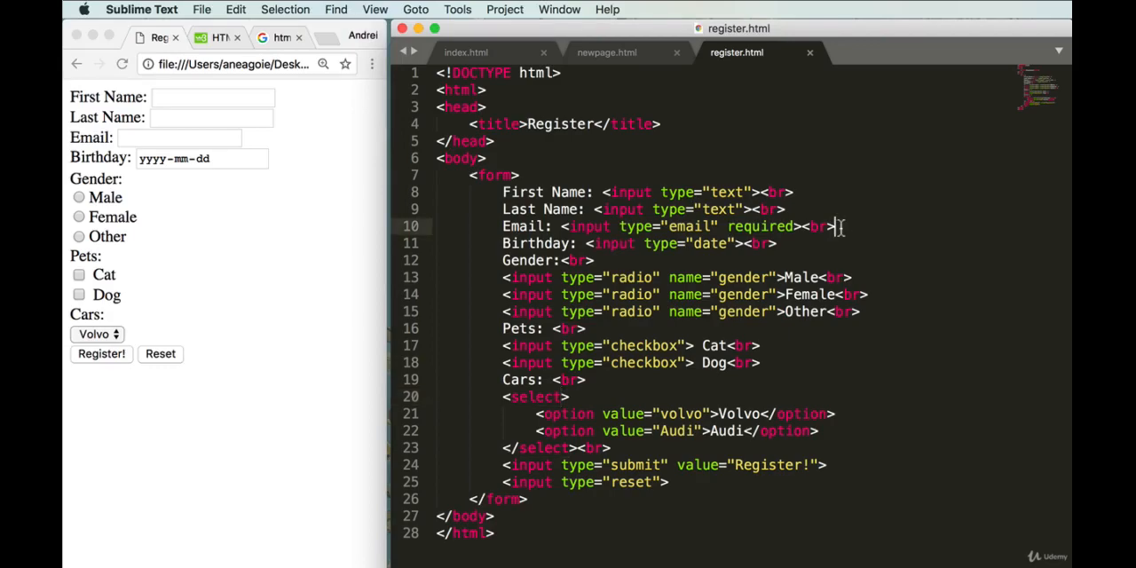
key("Return")
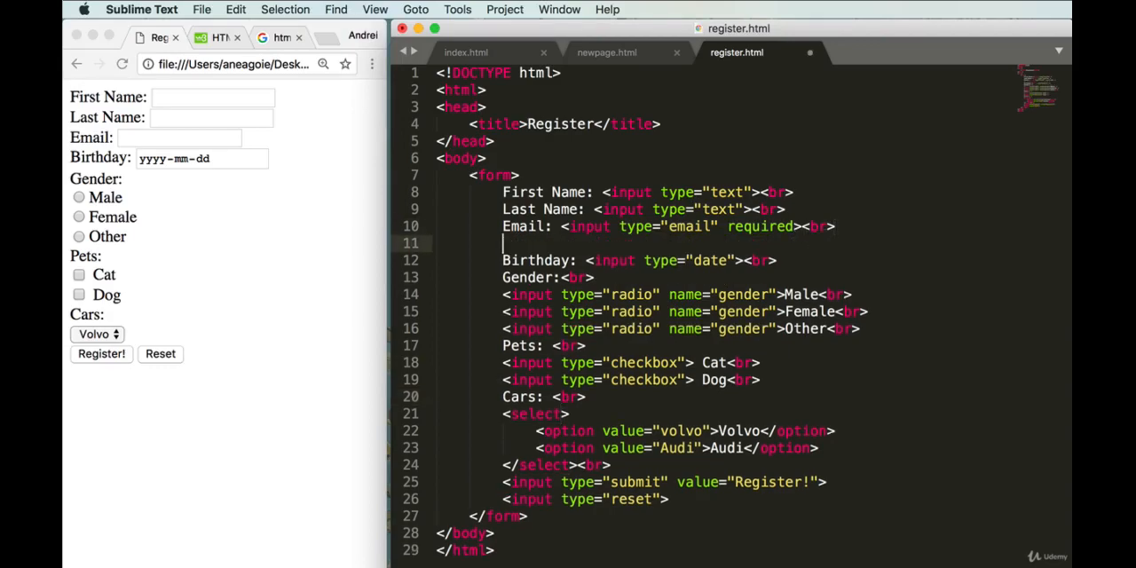
type("Password:")
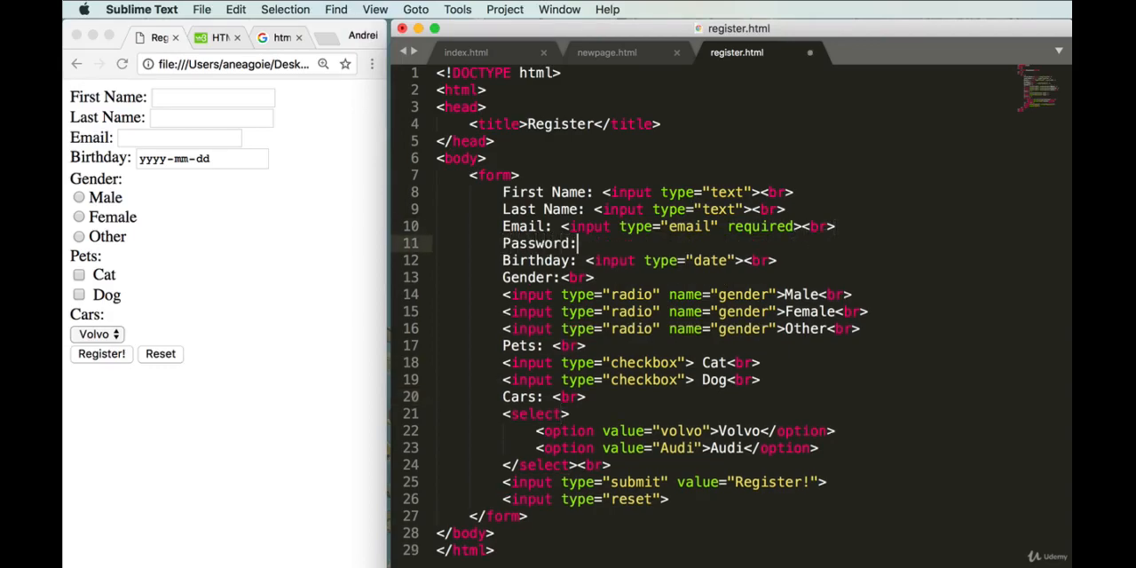
type("<in")
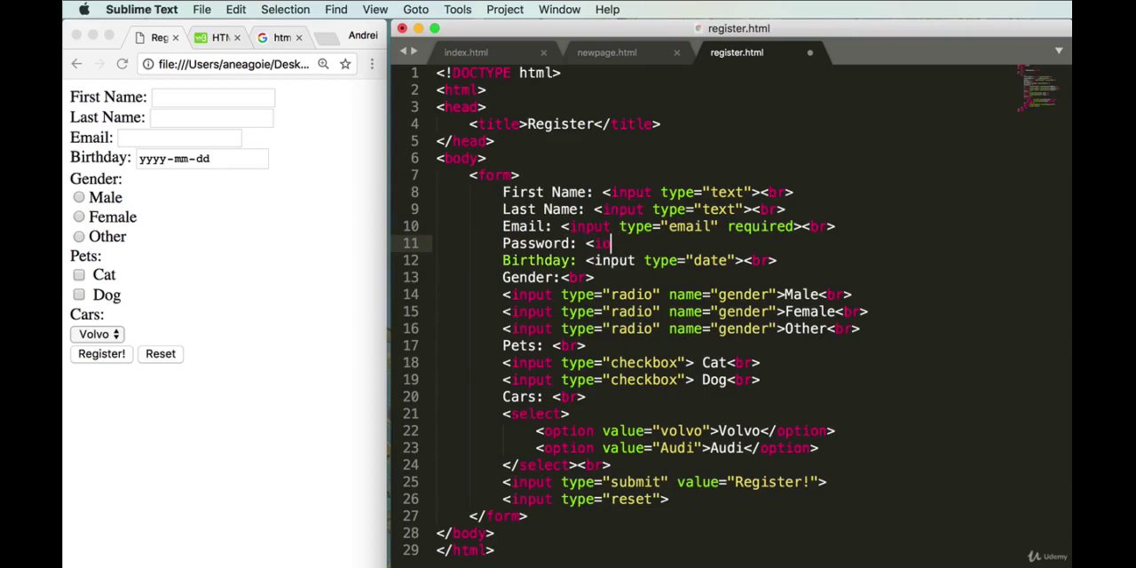
type("type=\"password\" min=\"5\">")
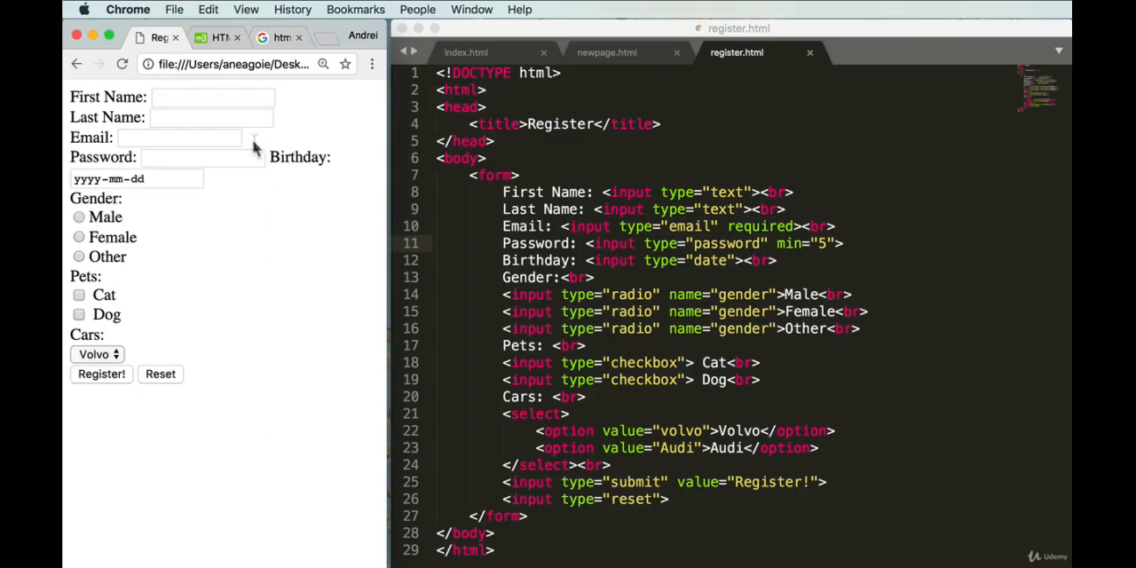
Step: Adjust the code layout and reload the Chrome preview to verify the Password field
left_click(843, 243)
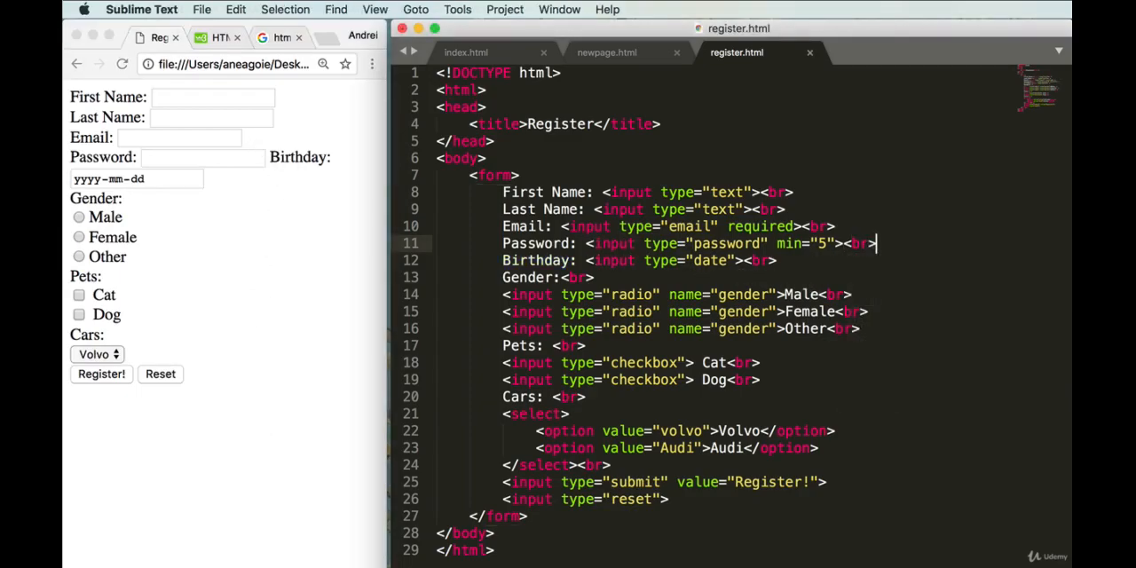
left_click(203, 156)
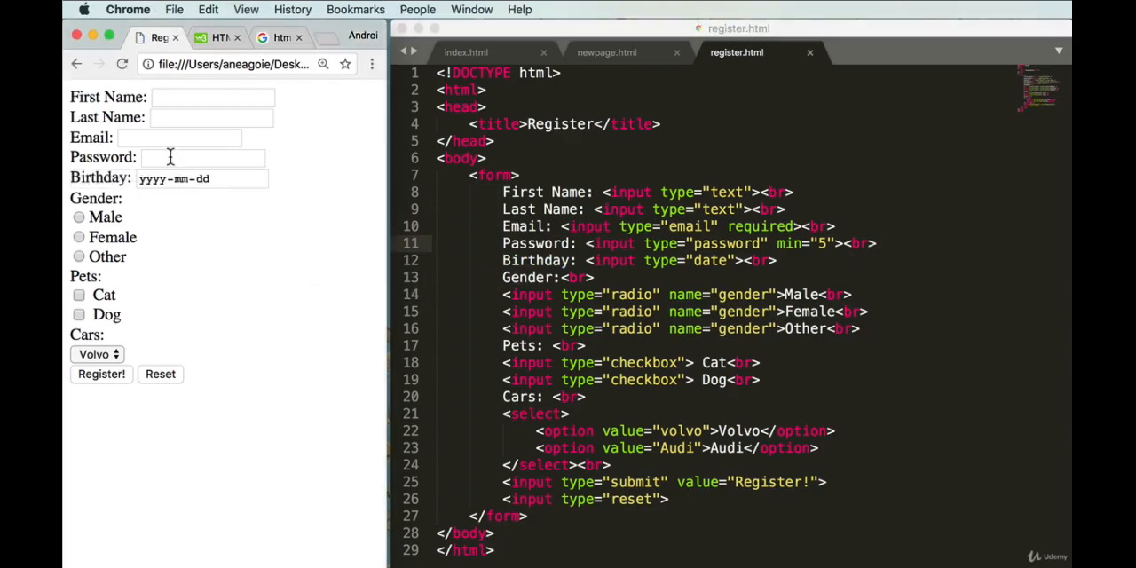